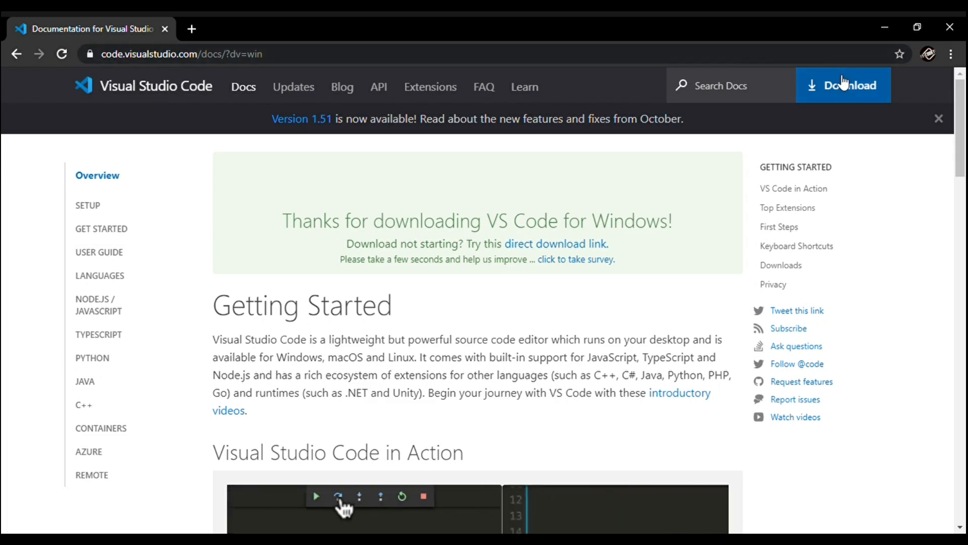
Open the Visual Studio Code download page listing Windows, Linux and Mac installers.
{"action": "left_click", "coordinate": [842, 86]}
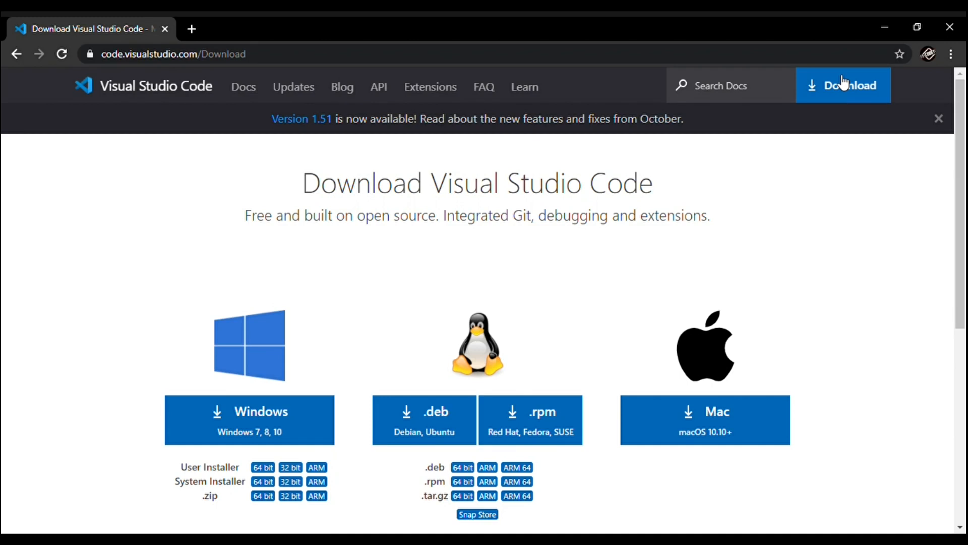
{"action": "mouse_move", "coordinate": [676, 138]}
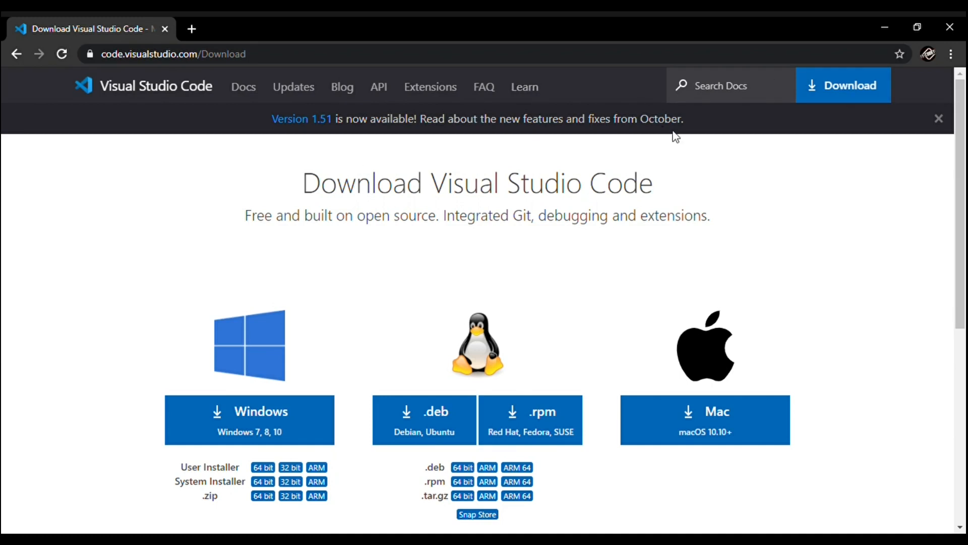
{"action": "mouse_move", "coordinate": [570, 262]}
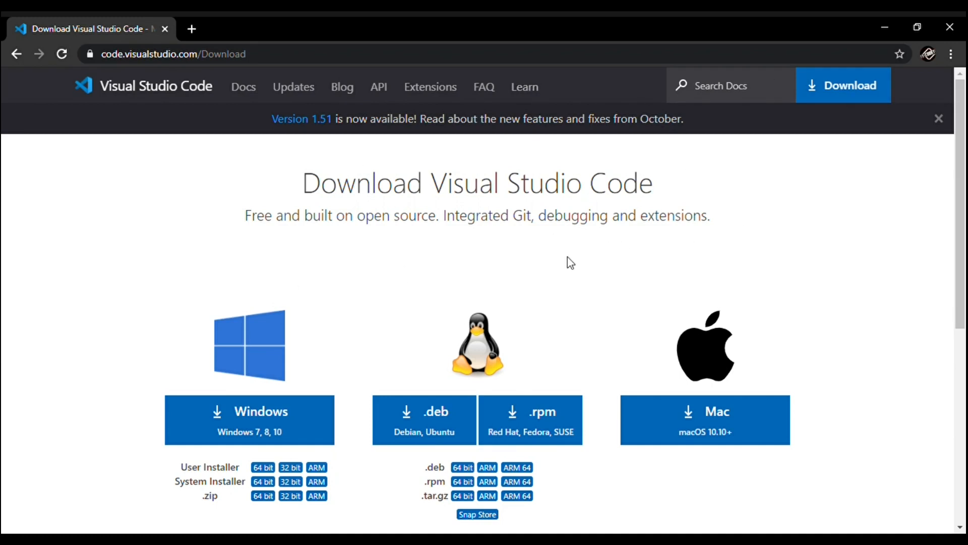
{"action": "mouse_move", "coordinate": [298, 403]}
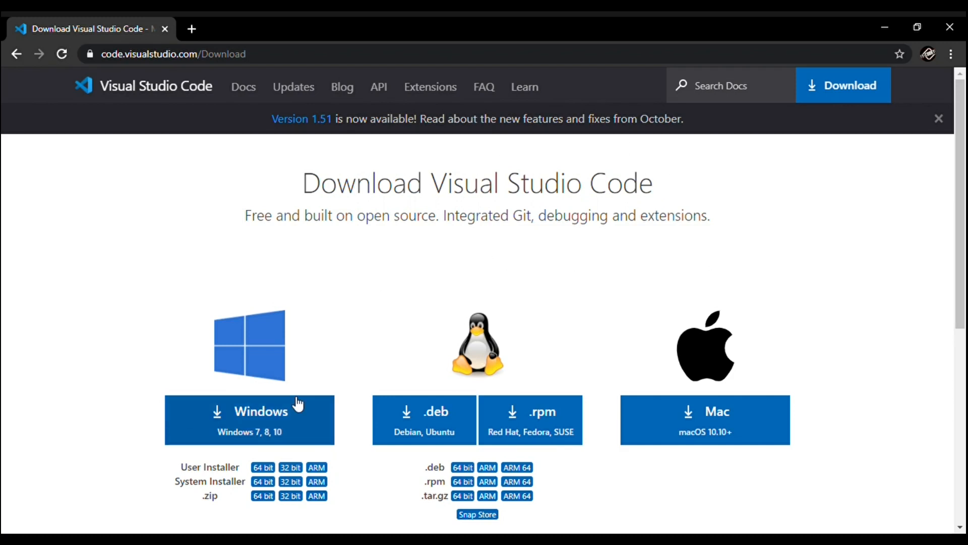
{"action": "mouse_move", "coordinate": [705, 388]}
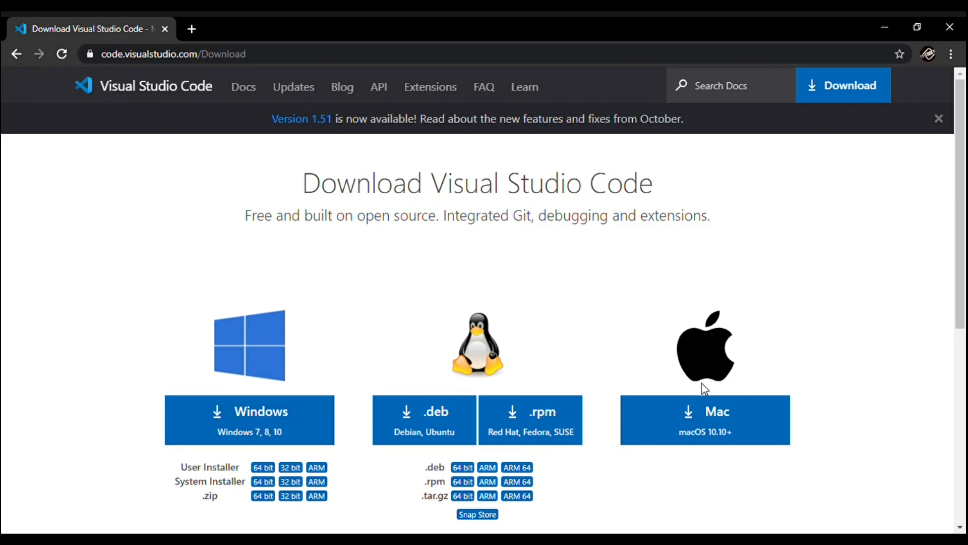
{"action": "mouse_move", "coordinate": [581, 272]}
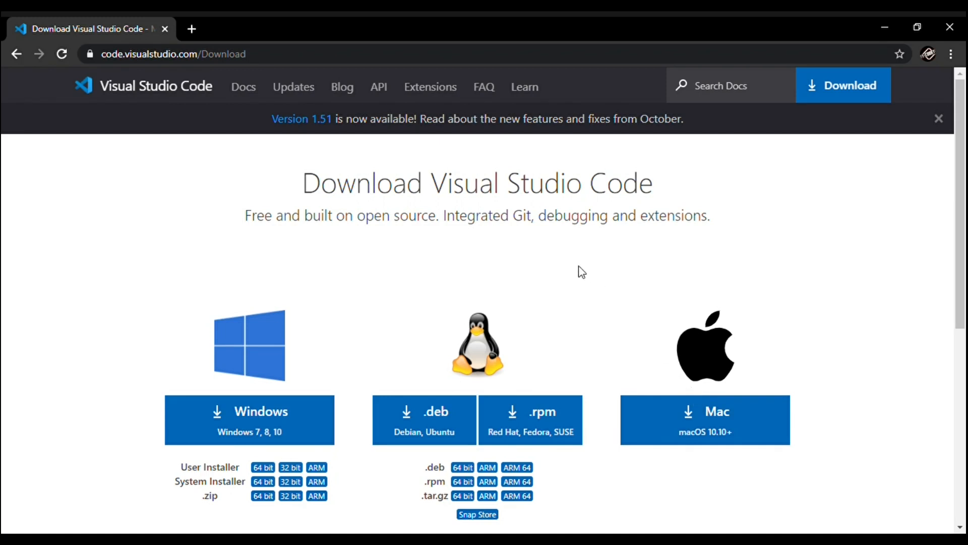
{"action": "mouse_move", "coordinate": [531, 419]}
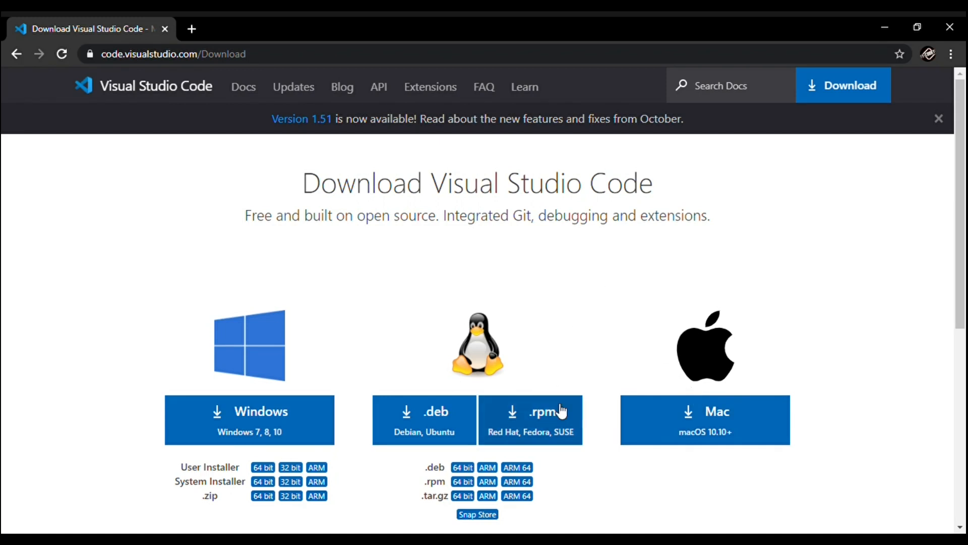
{"action": "mouse_move", "coordinate": [285, 430]}
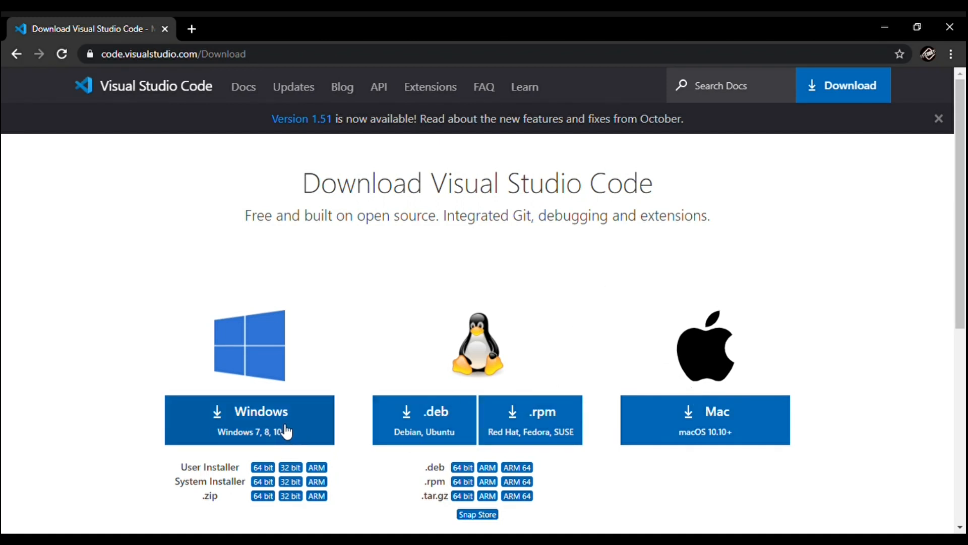
{"action": "mouse_move", "coordinate": [680, 366]}
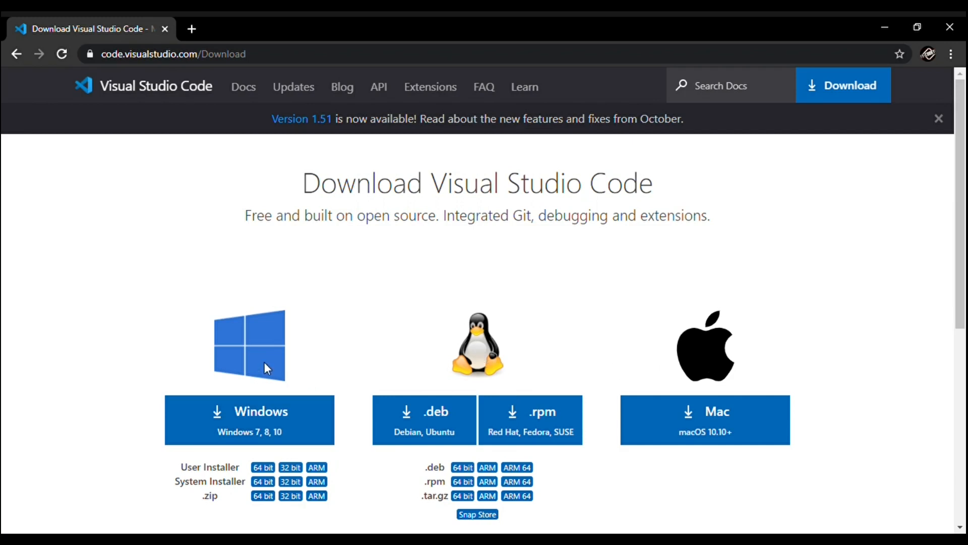
{"action": "mouse_move", "coordinate": [279, 416]}
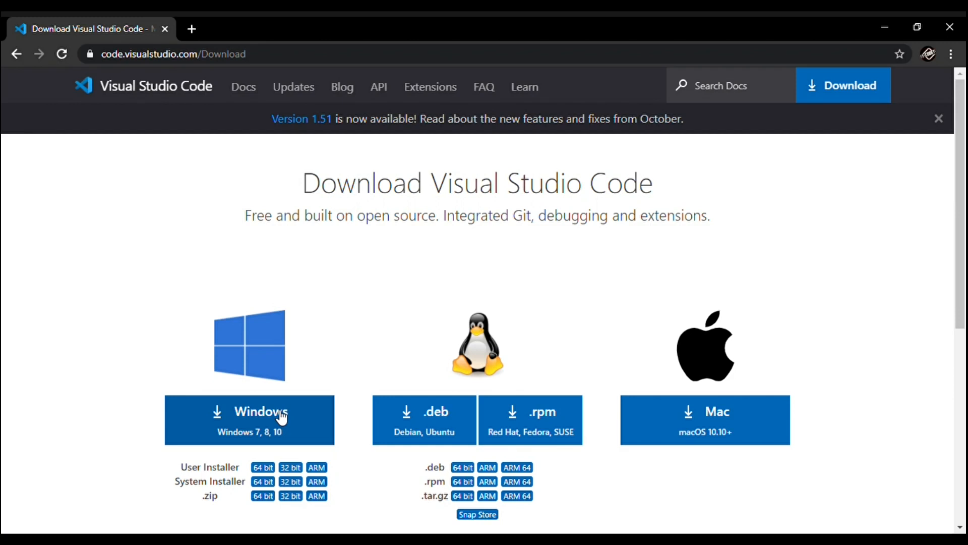
{"action": "left_click", "coordinate": [249, 420]}
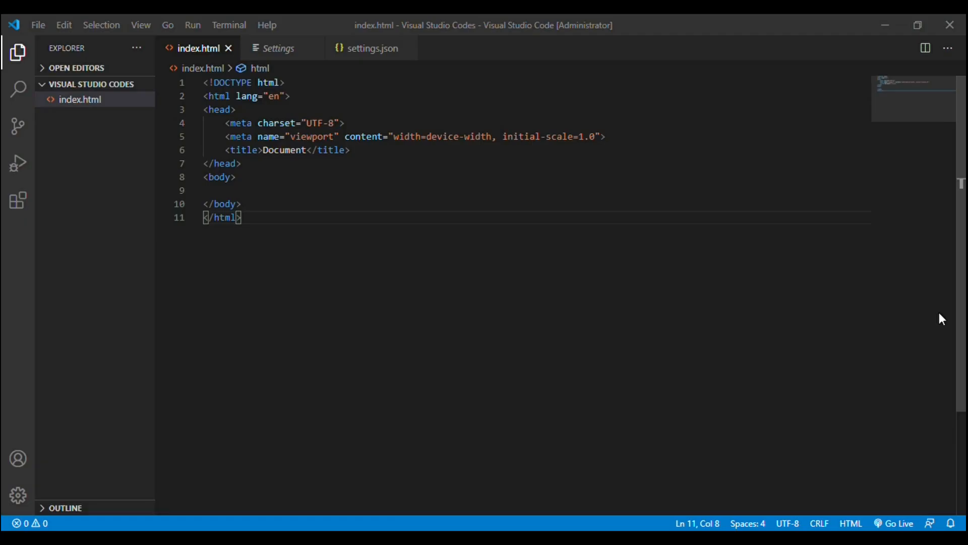
{"action": "mouse_move", "coordinate": [737, 472]}
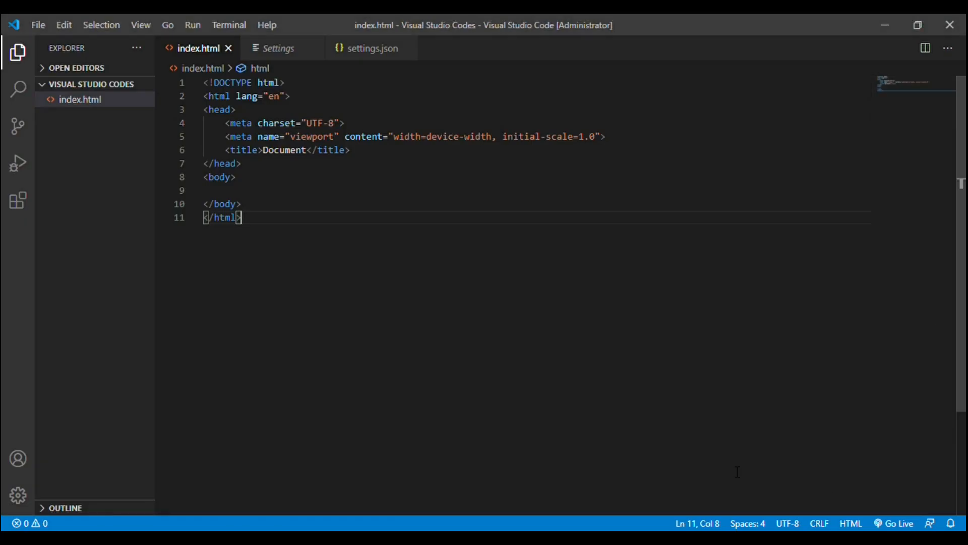